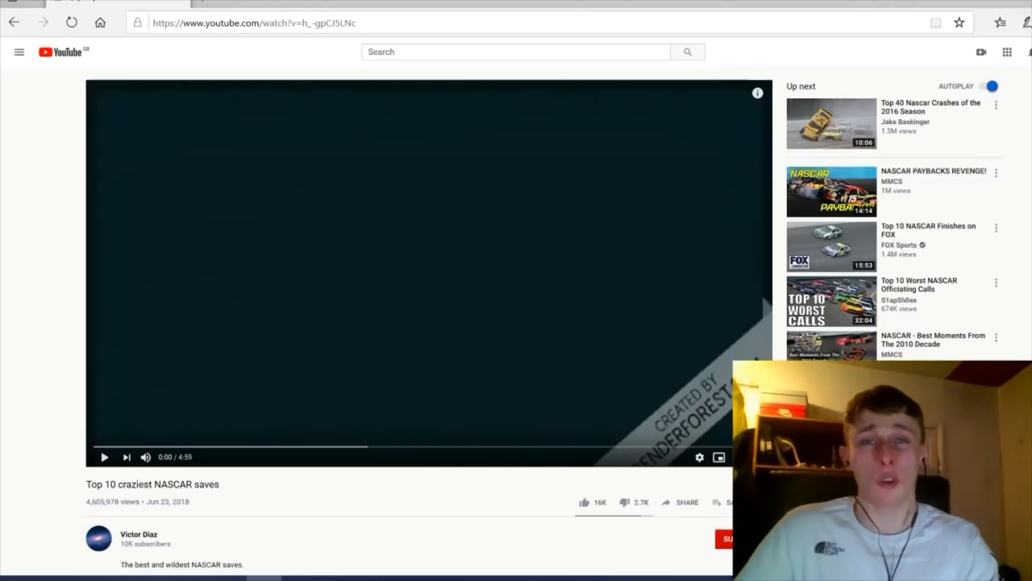
scroll(down, 3)
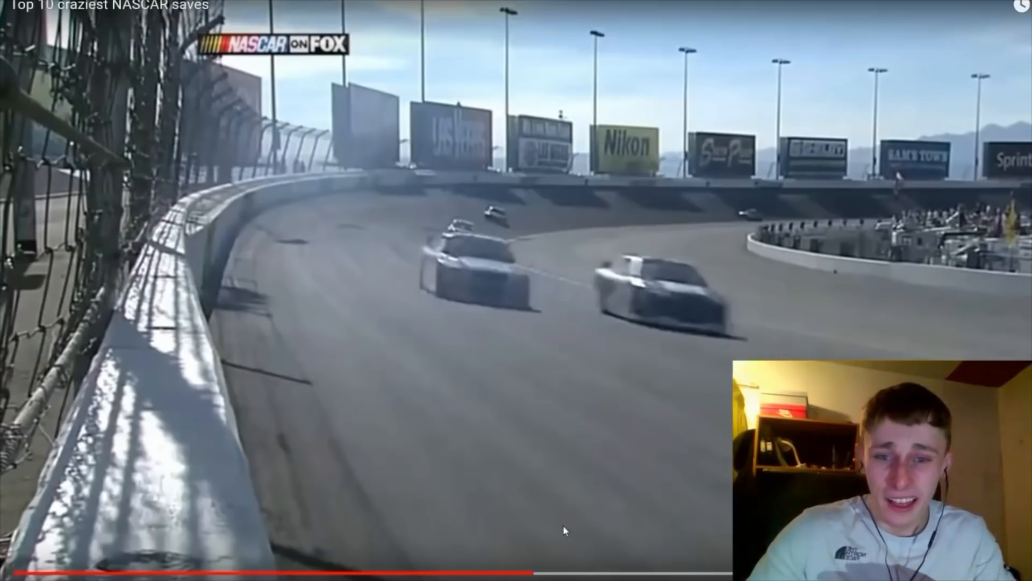
mouse_move(523, 572)
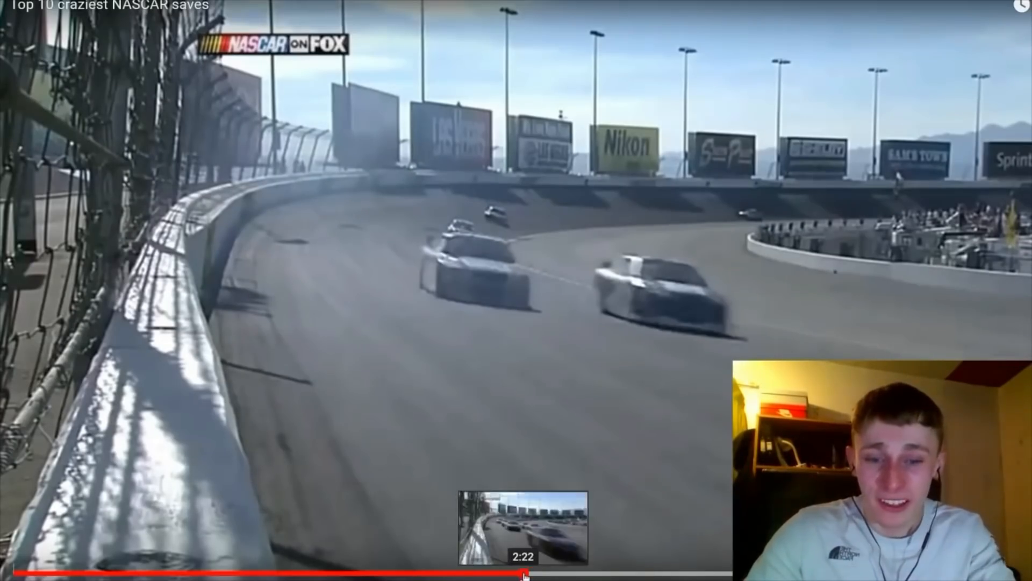